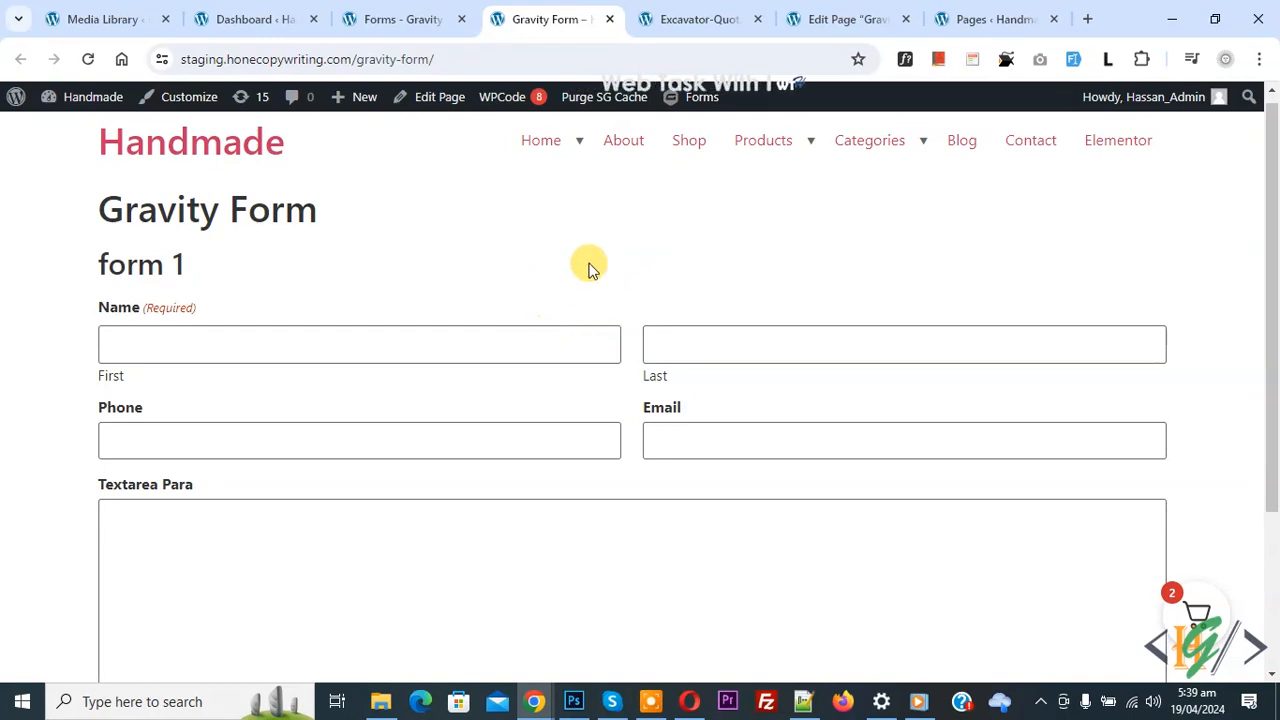
pyautogui.moveTo(624, 320)
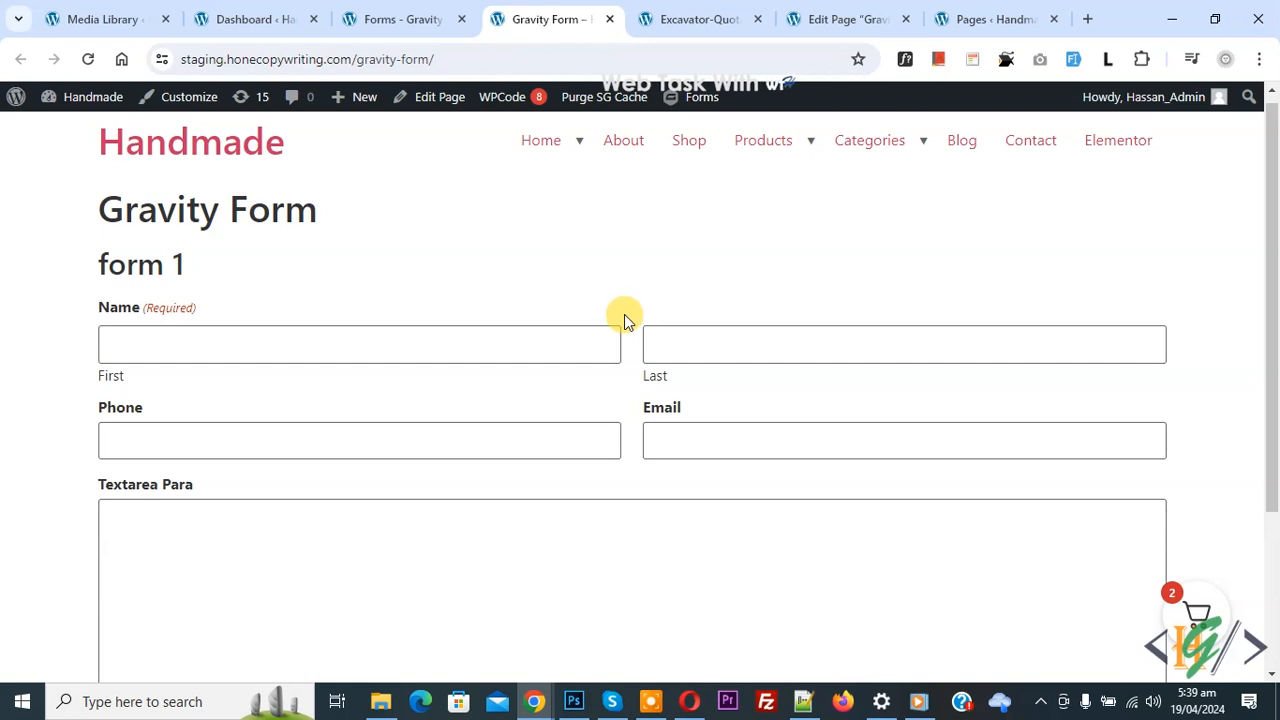
pyautogui.moveTo(616, 308)
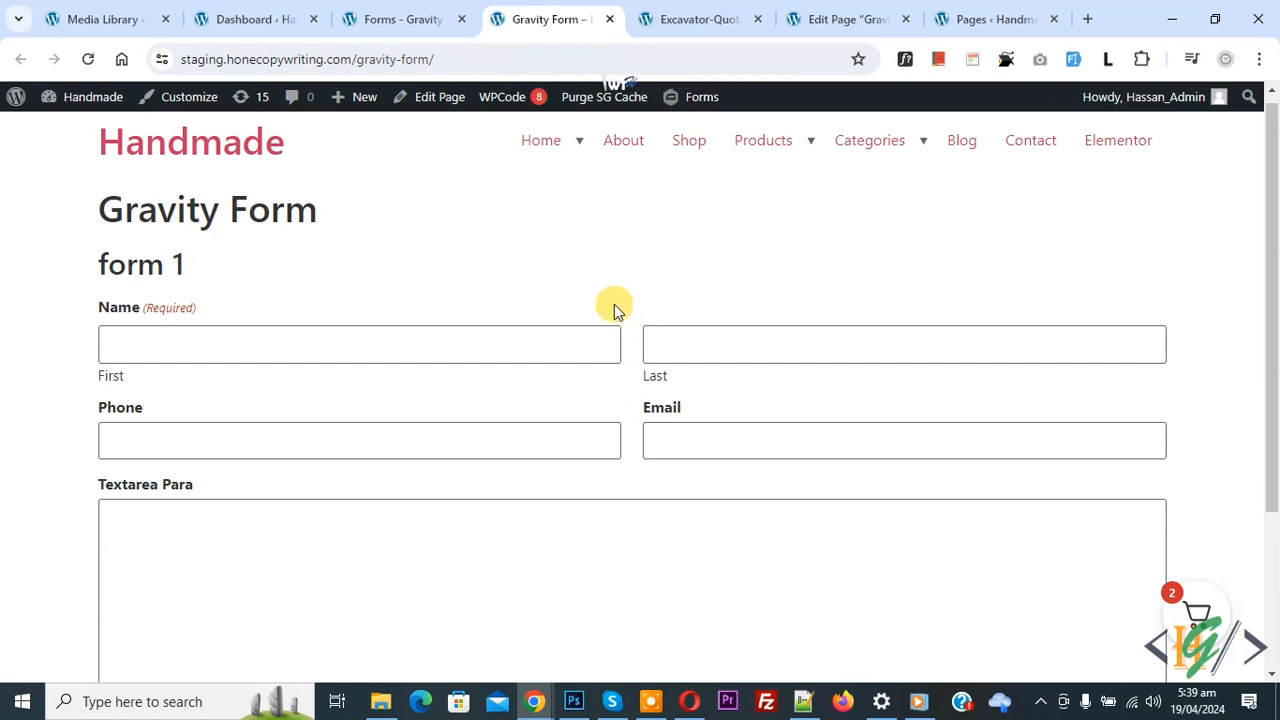
pyautogui.moveTo(612, 296)
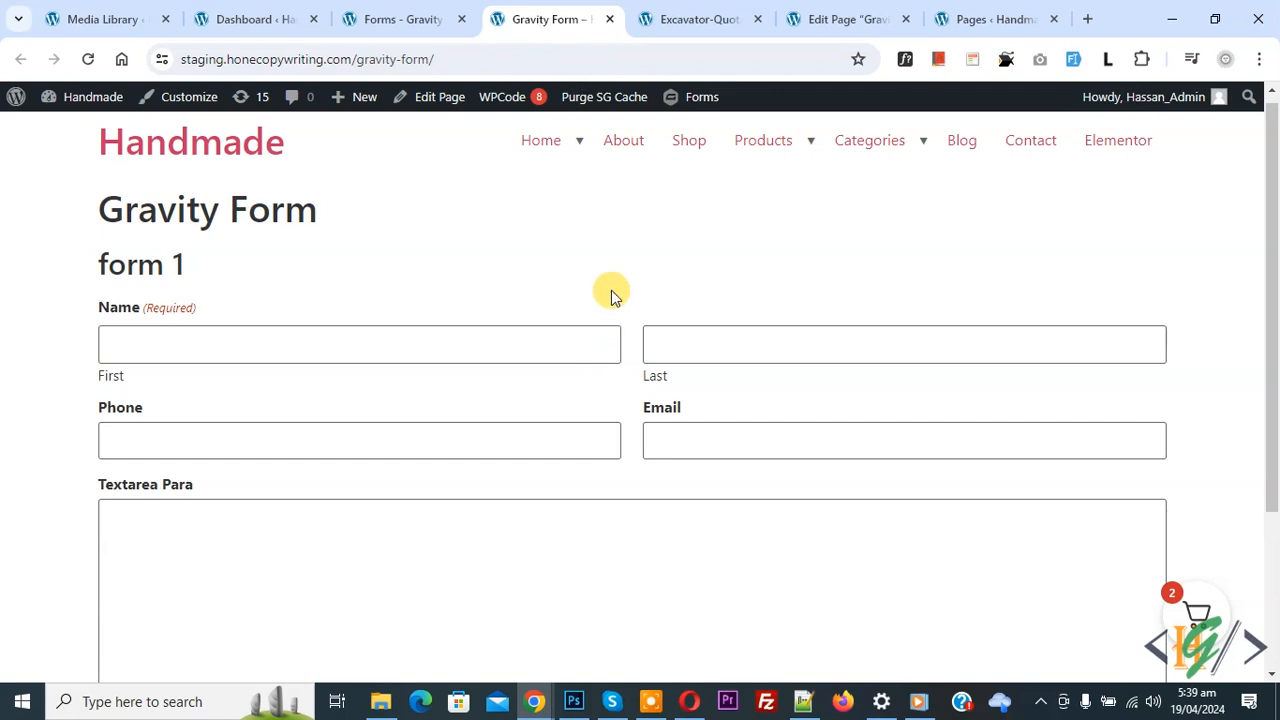
pyautogui.moveTo(592, 292)
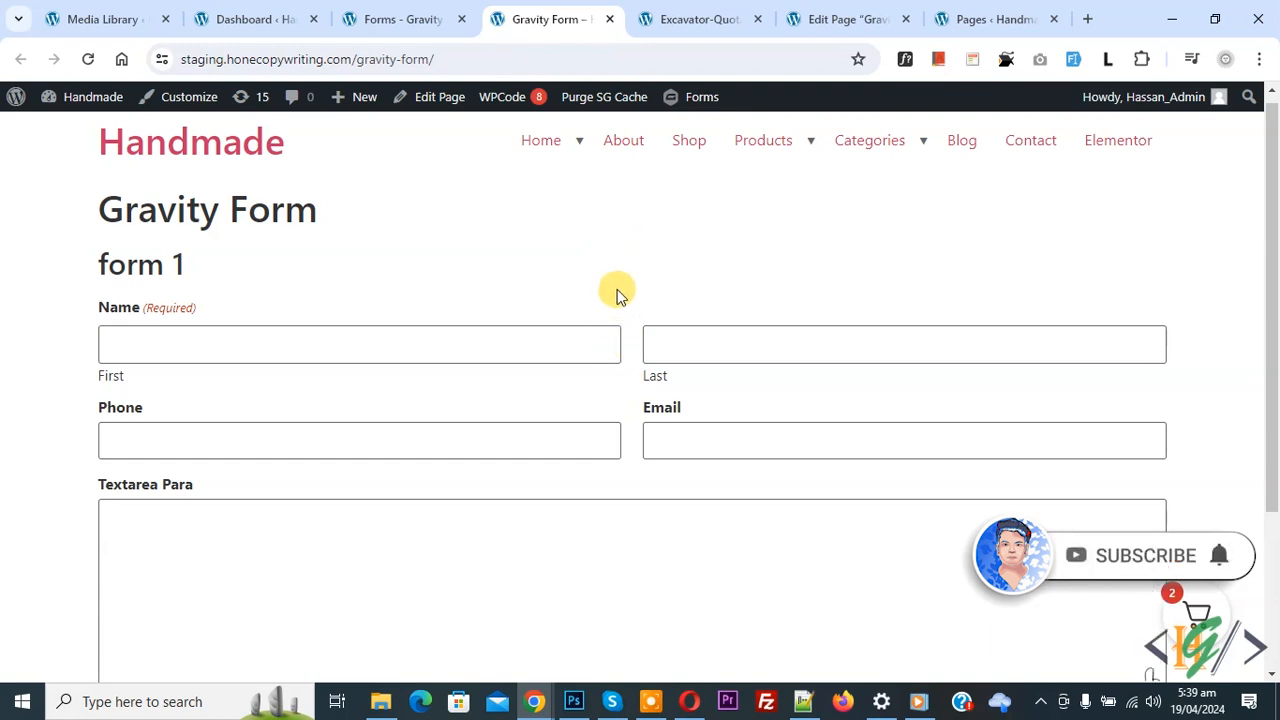
pyautogui.moveTo(88, 204)
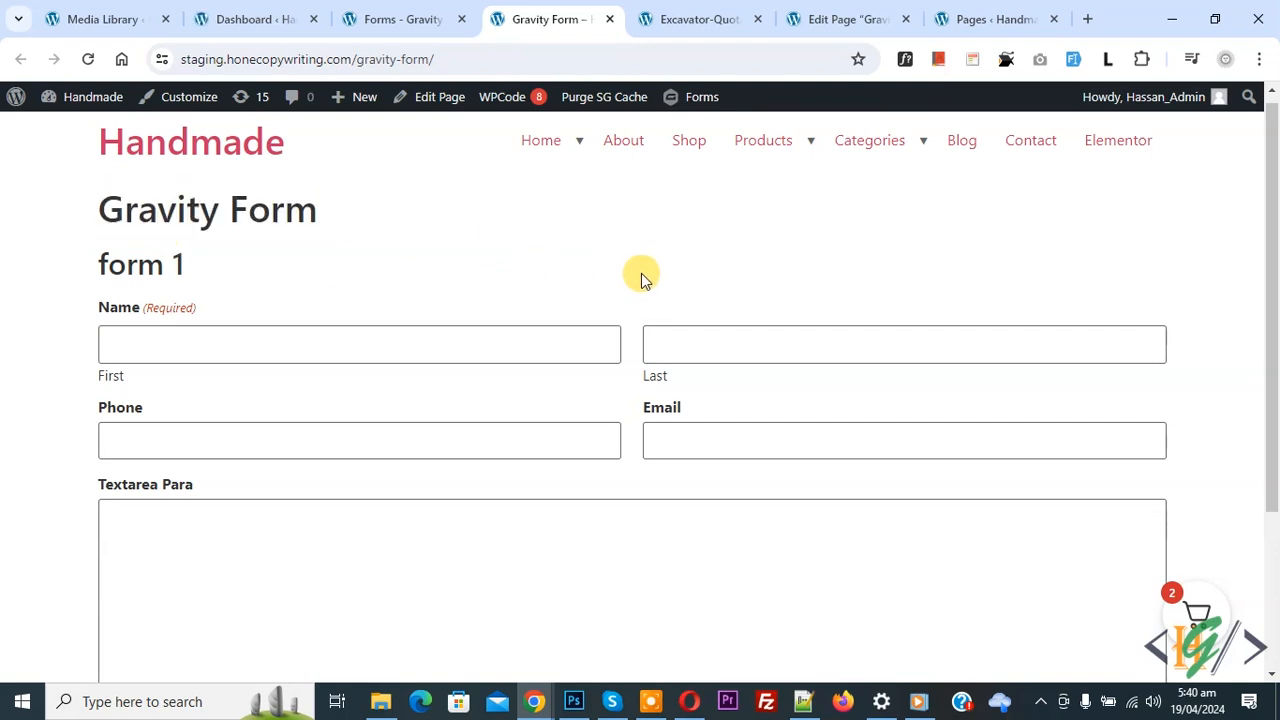
pyautogui.moveTo(620, 290)
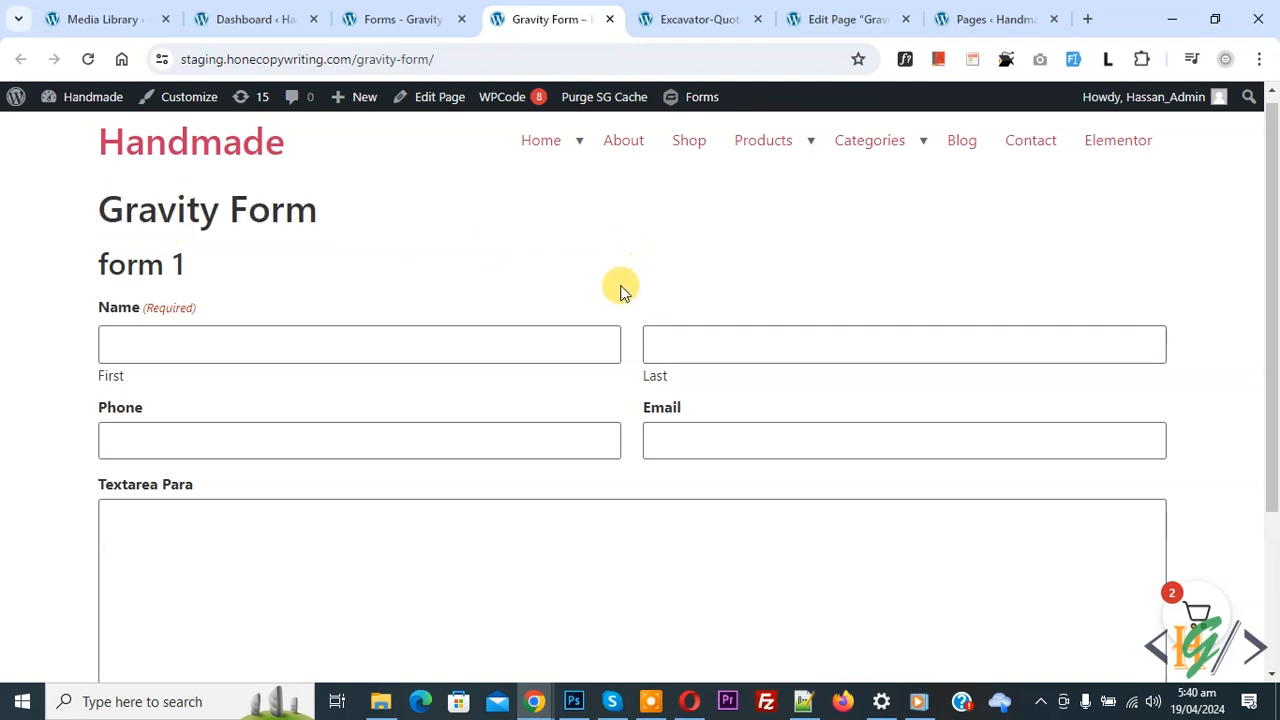
pyautogui.moveTo(644, 284)
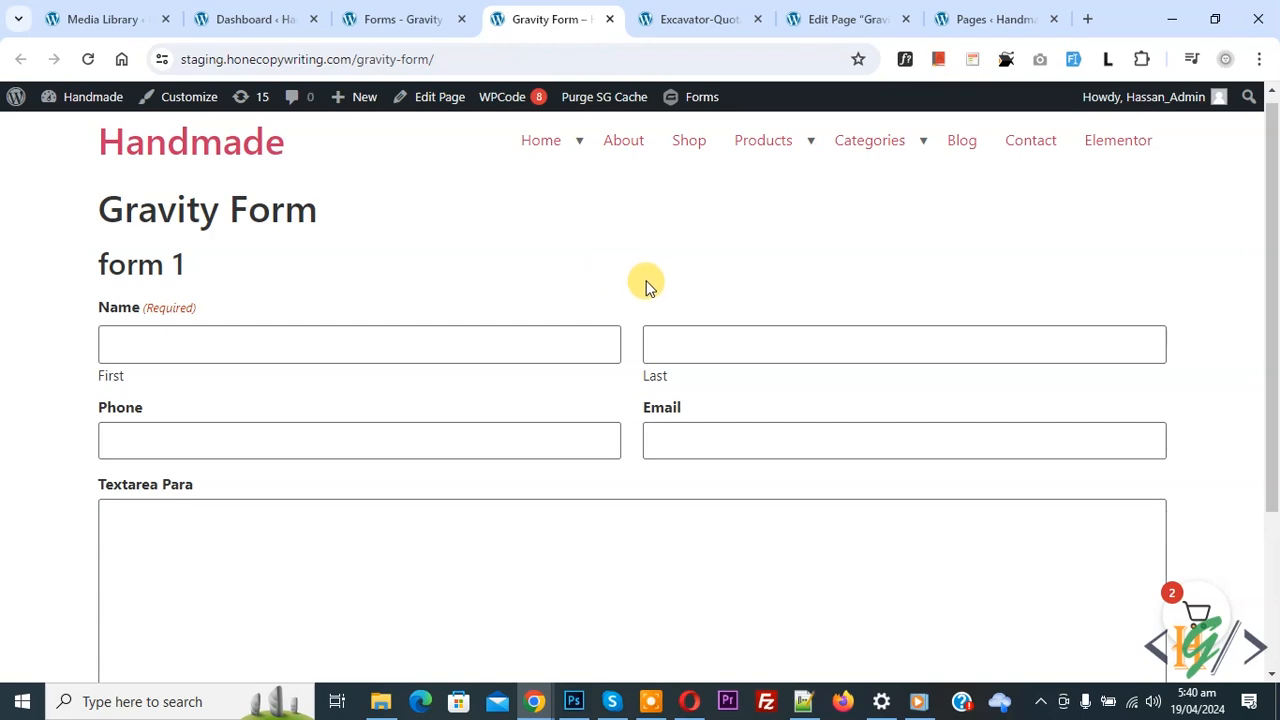
pyautogui.moveTo(250, 18)
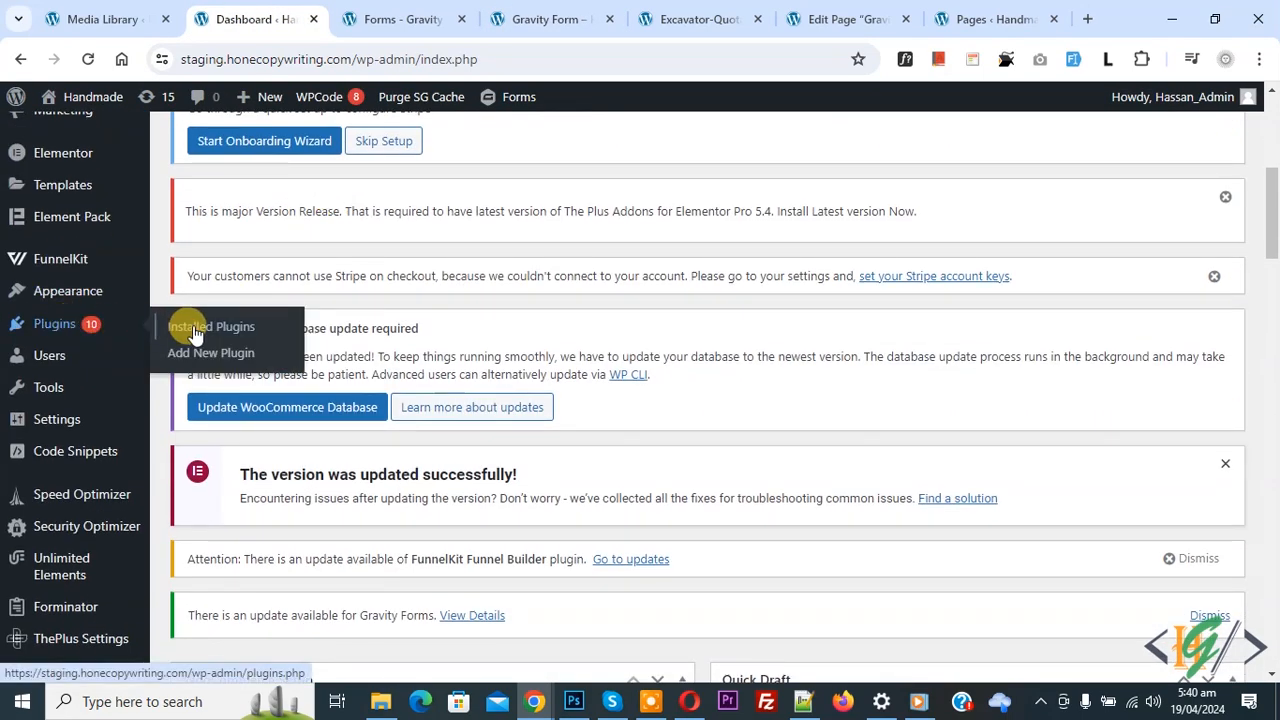
# - Search Add New Plugin for 'Attachment Download On Gravity Form', then view the installed plugins list
pyautogui.click(210, 352)
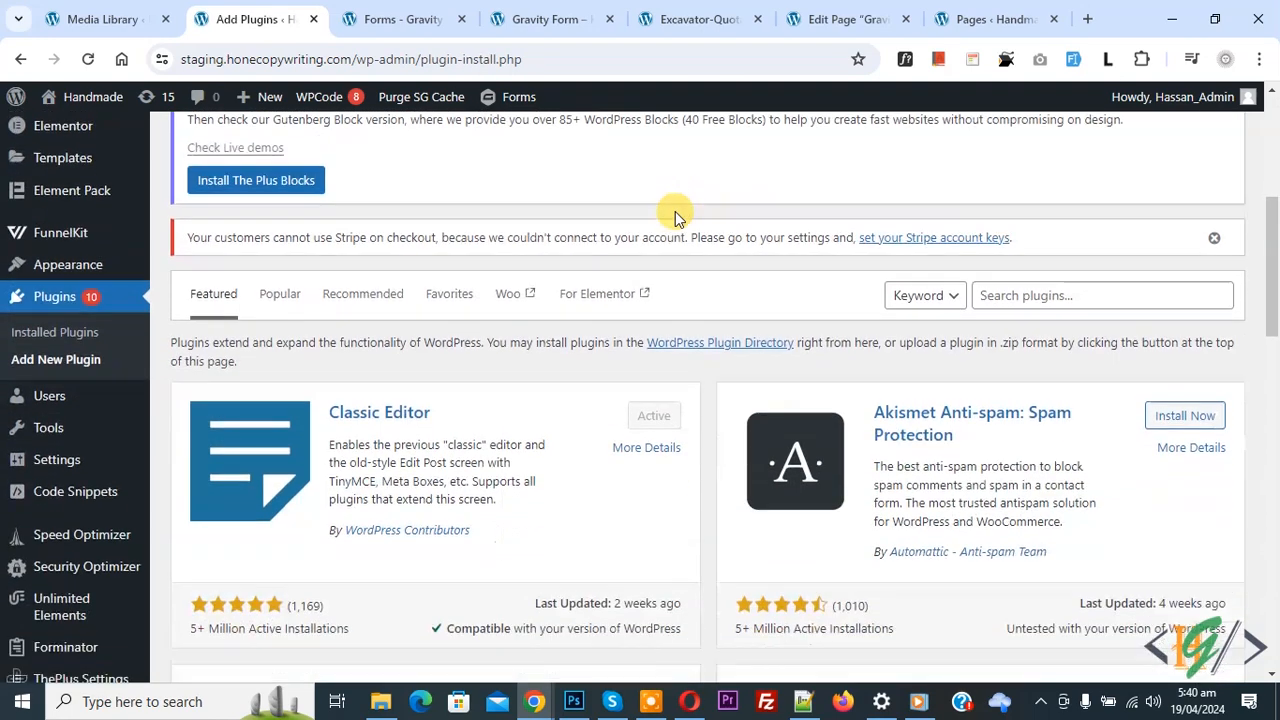
pyautogui.write('Attachment Download On Gravity Form')
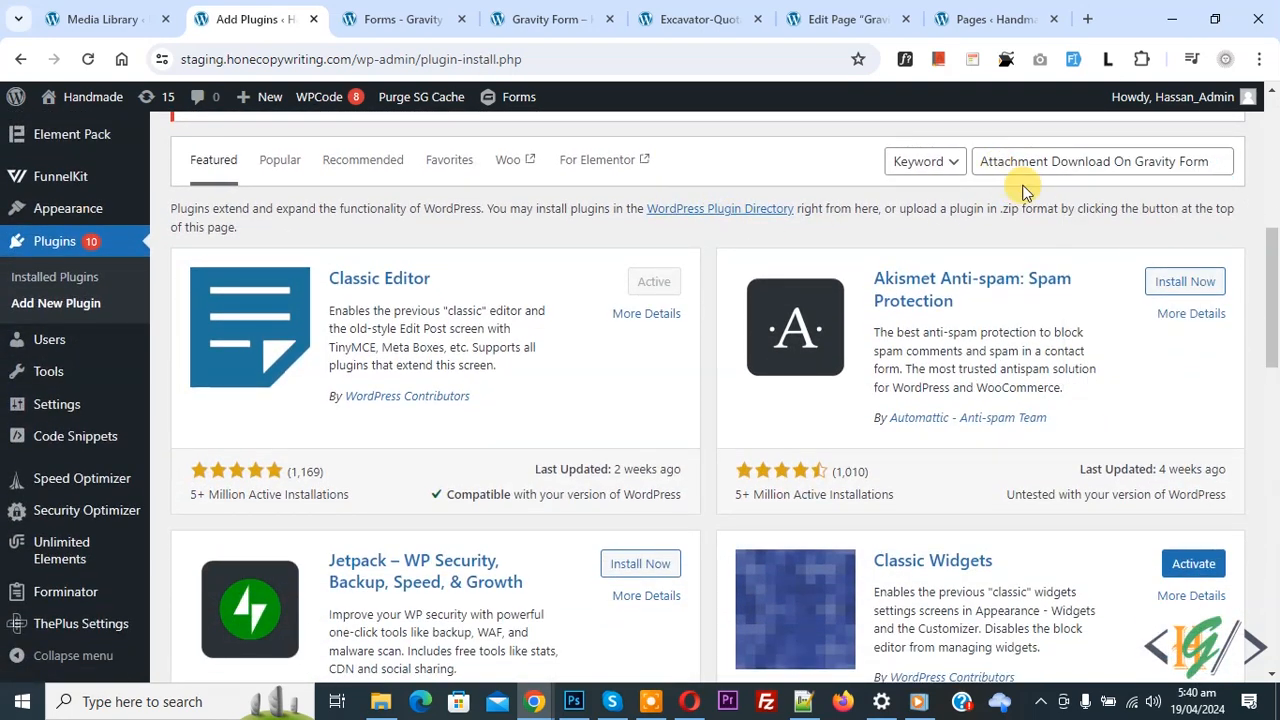
pyautogui.press('Enter')
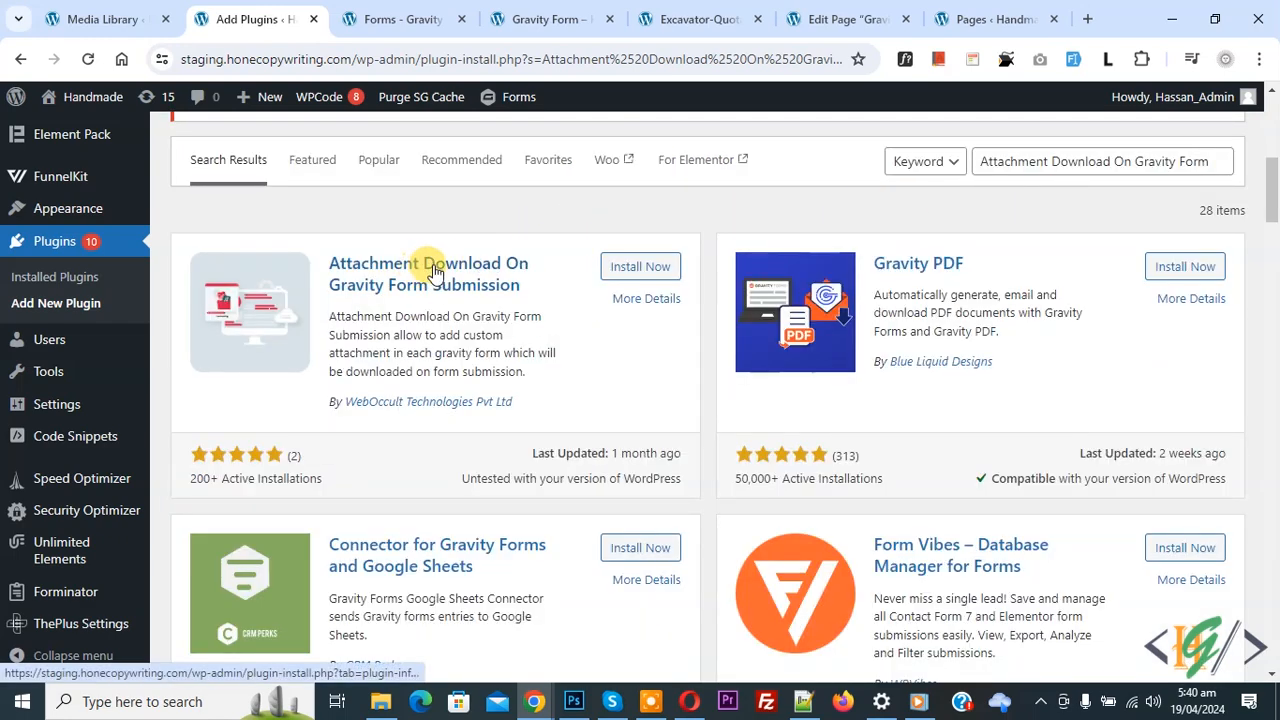
pyautogui.click(640, 266)
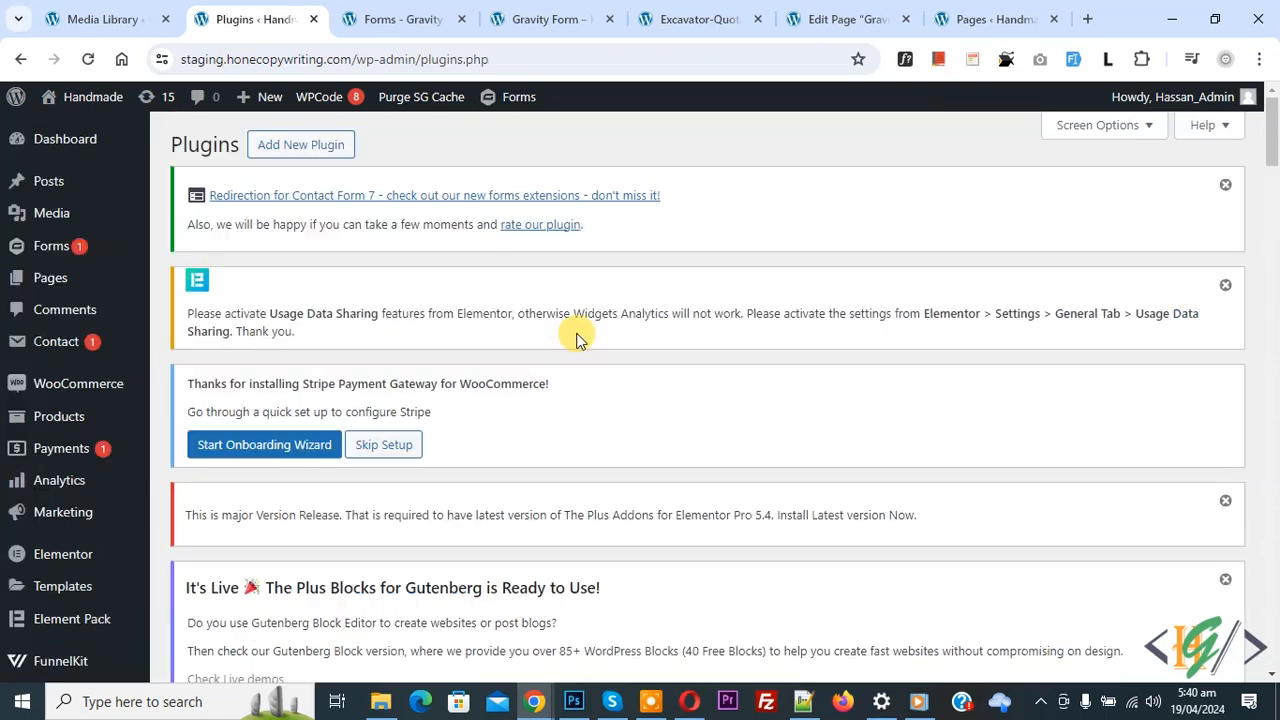
pyautogui.moveTo(608, 364)
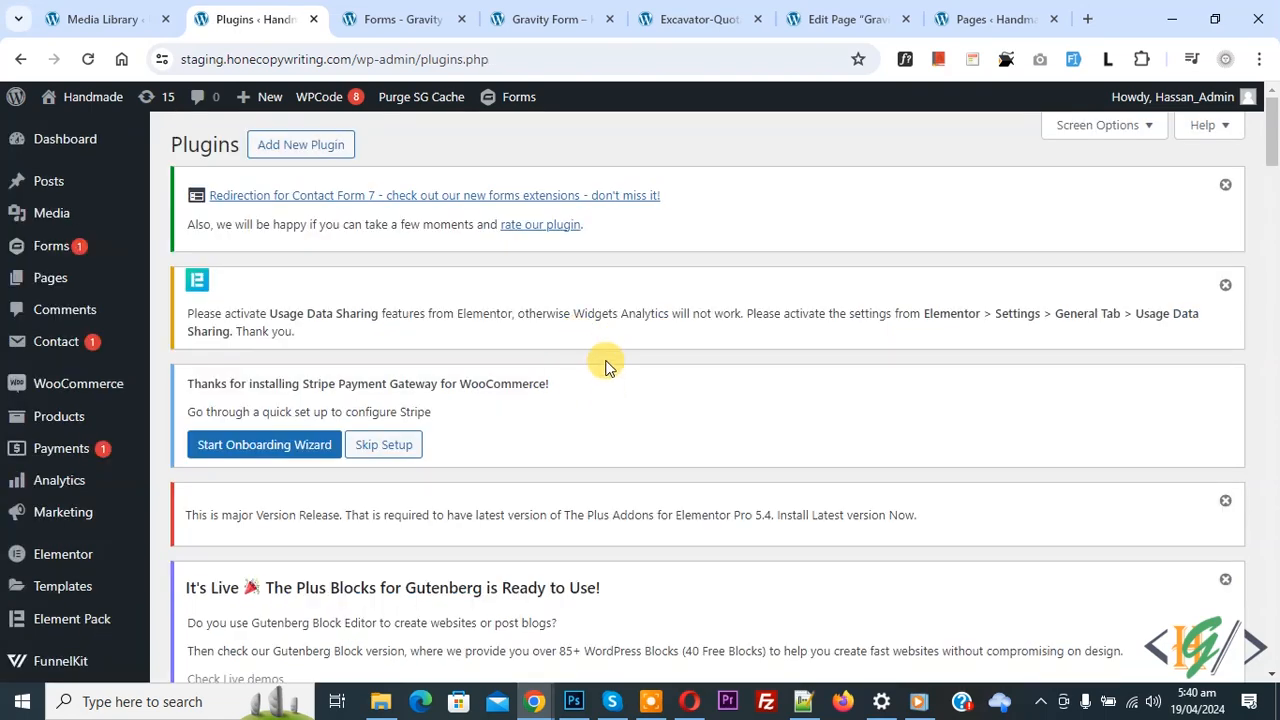
# - Go to form 1's editor and its Attachment Download settings section
pyautogui.click(400, 18)
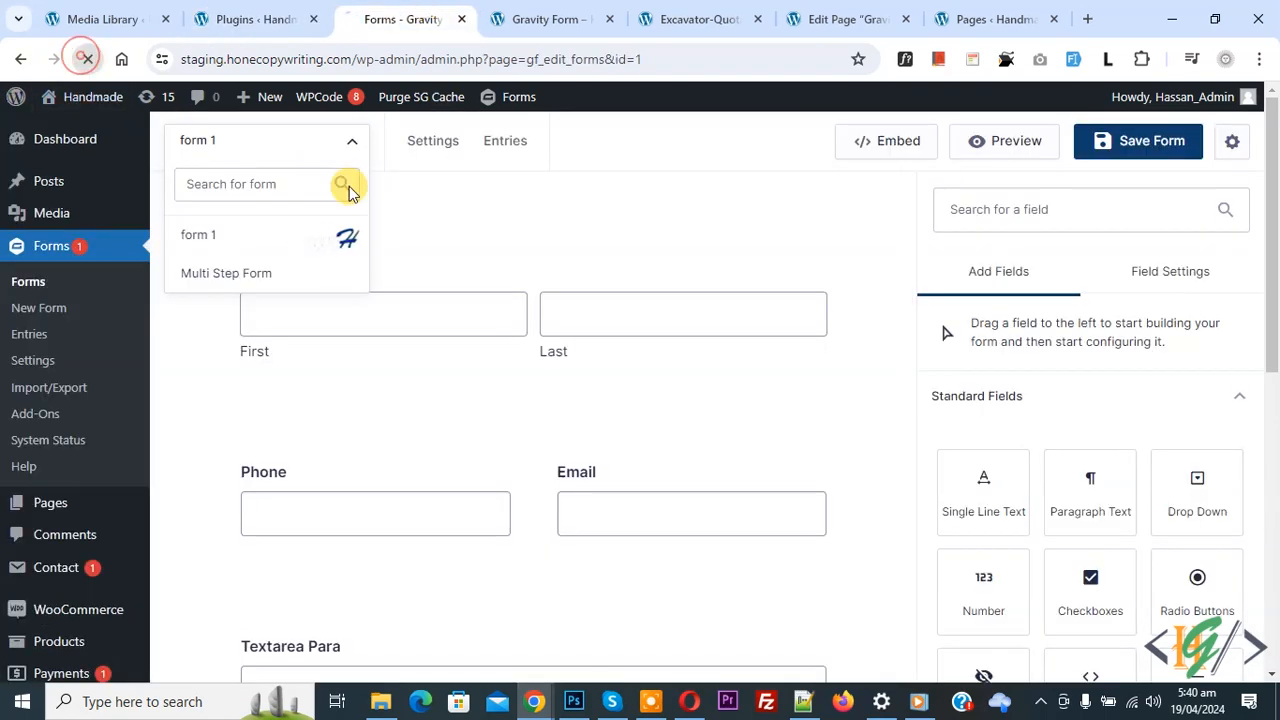
pyautogui.click(432, 140)
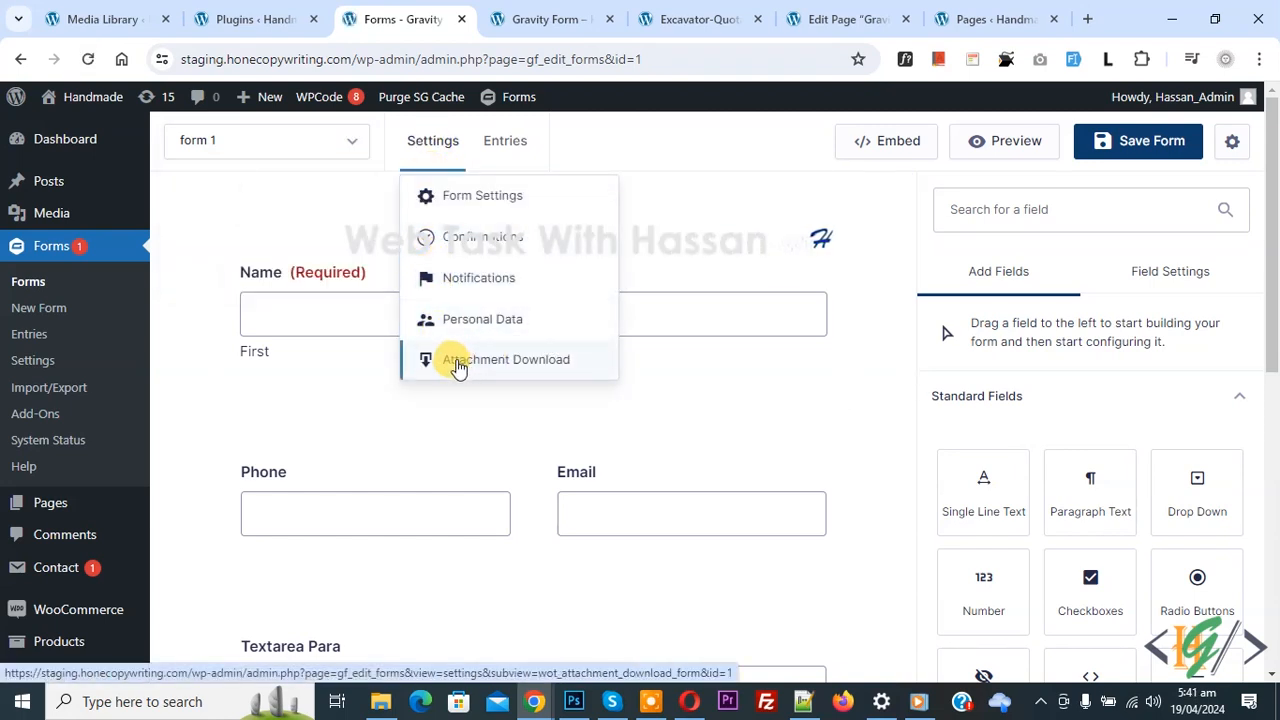
pyautogui.click(504, 360)
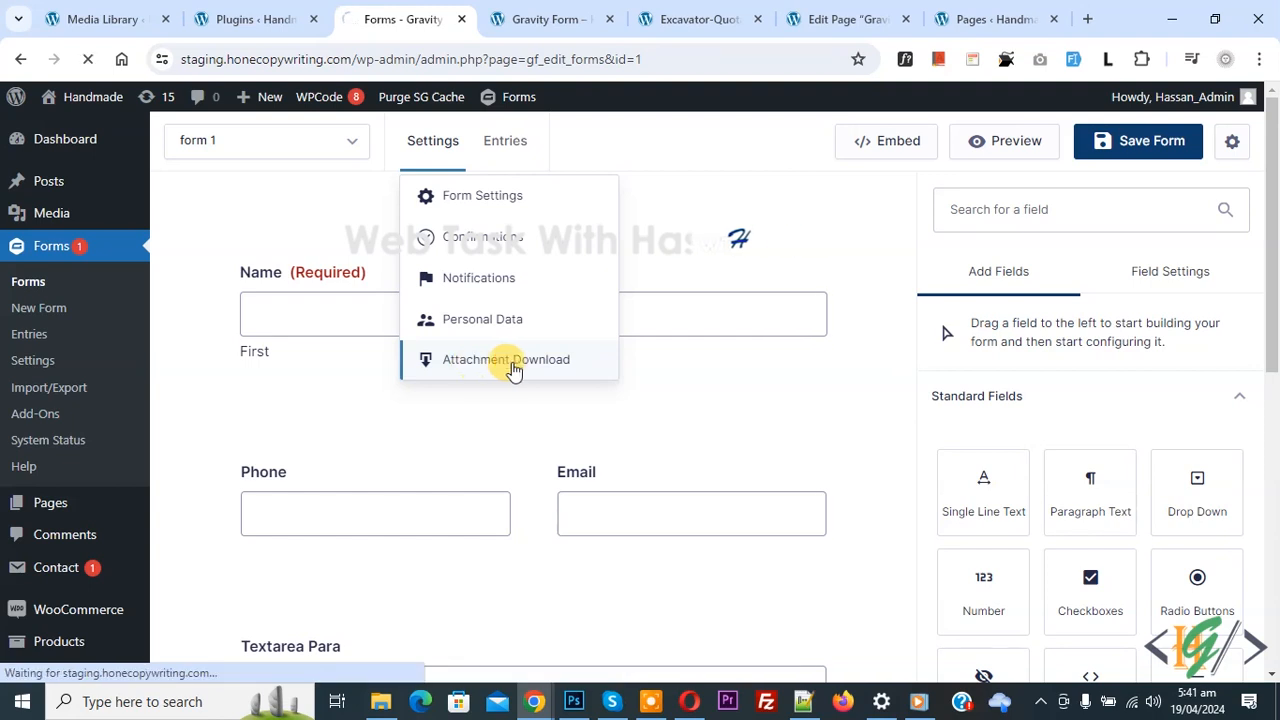
pyautogui.click(506, 360)
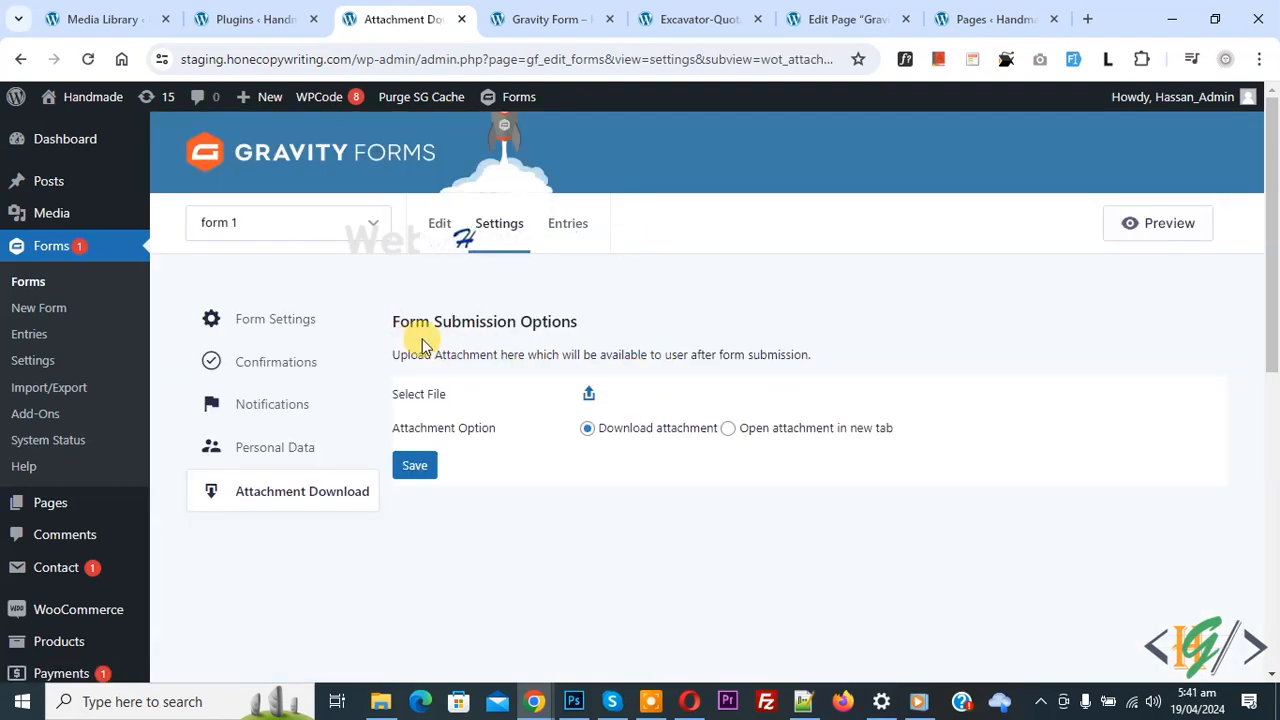
pyautogui.moveTo(472, 388)
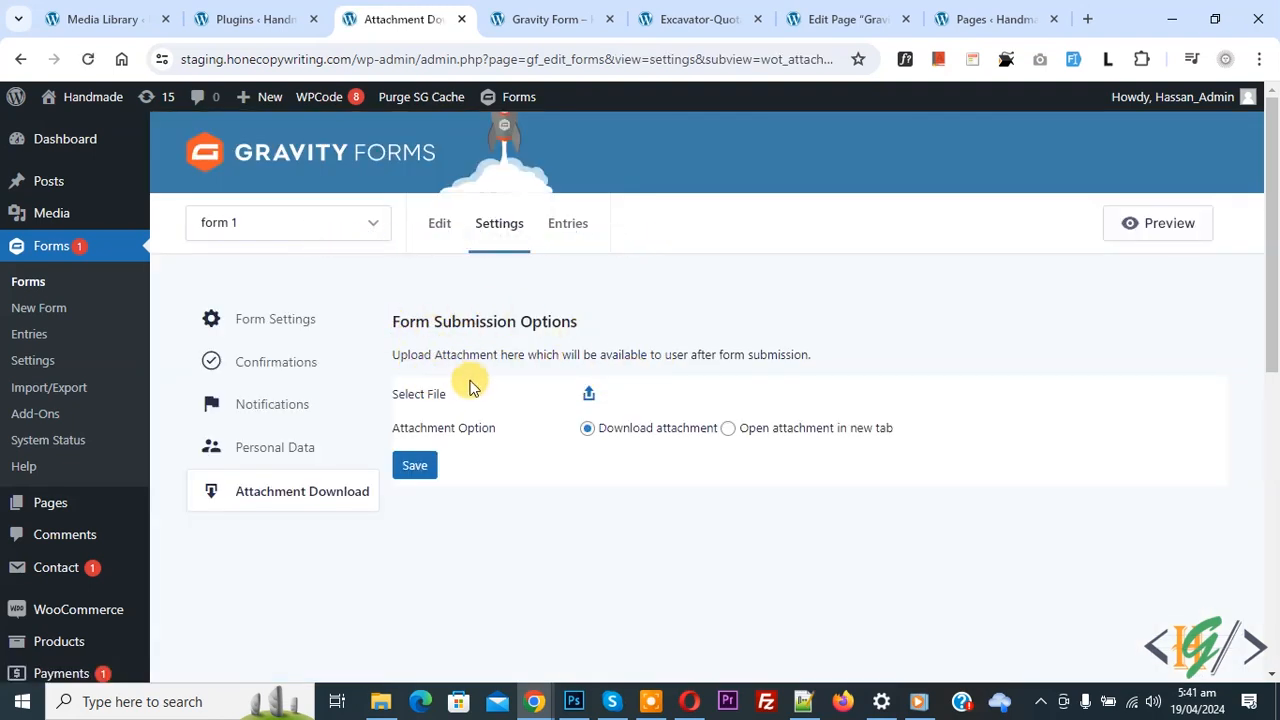
pyautogui.moveTo(676, 360)
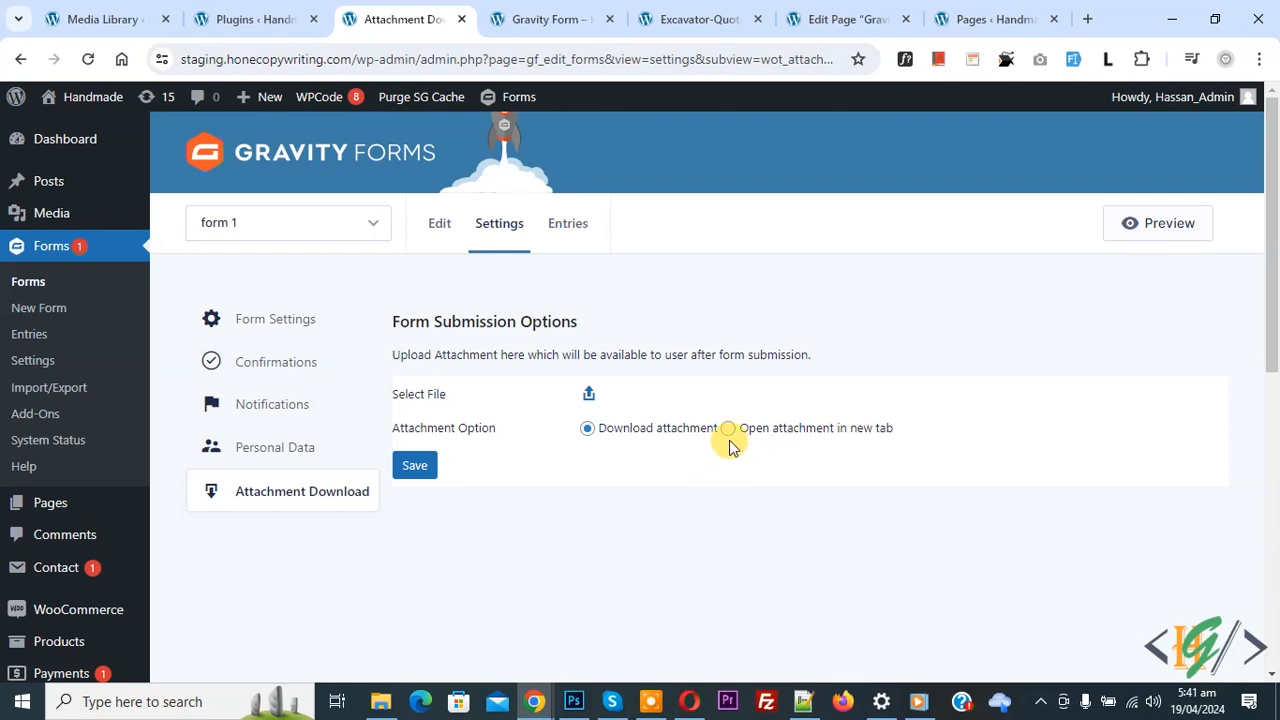
pyautogui.moveTo(624, 428)
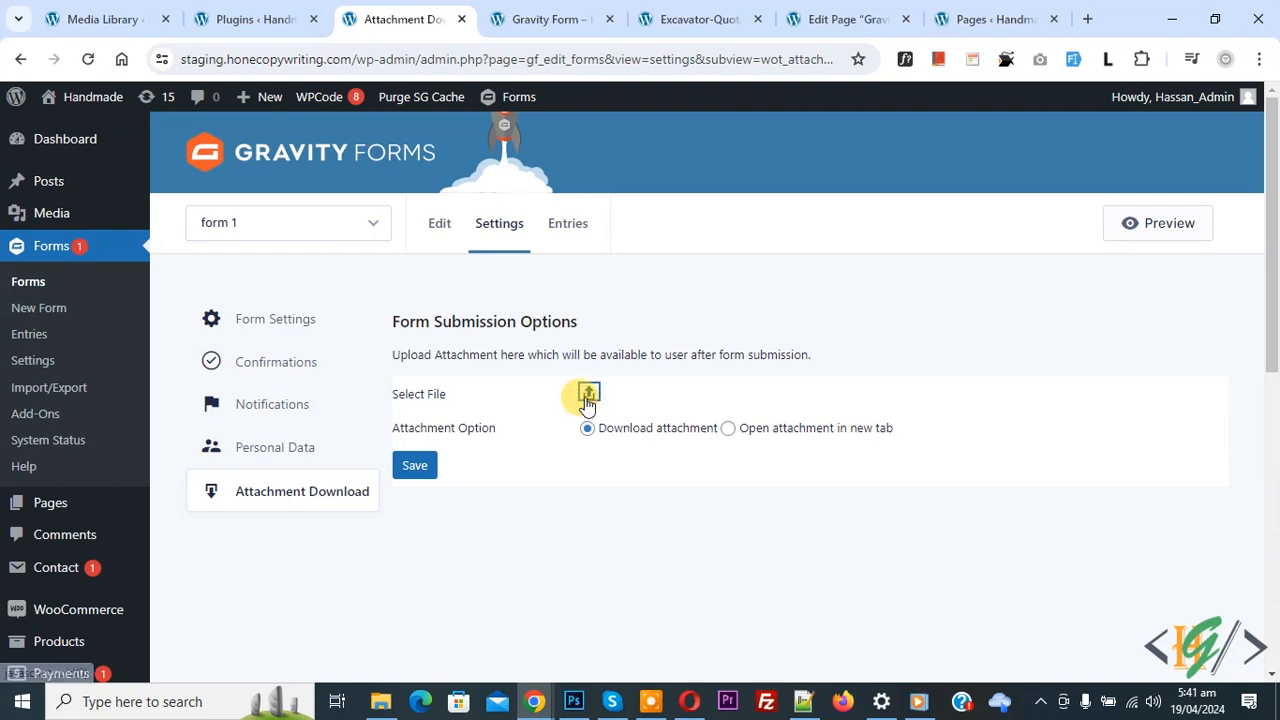
# - Attach Excavator-Quotation.pdf from the Media Library as the download file and save the settings
pyautogui.click(588, 392)
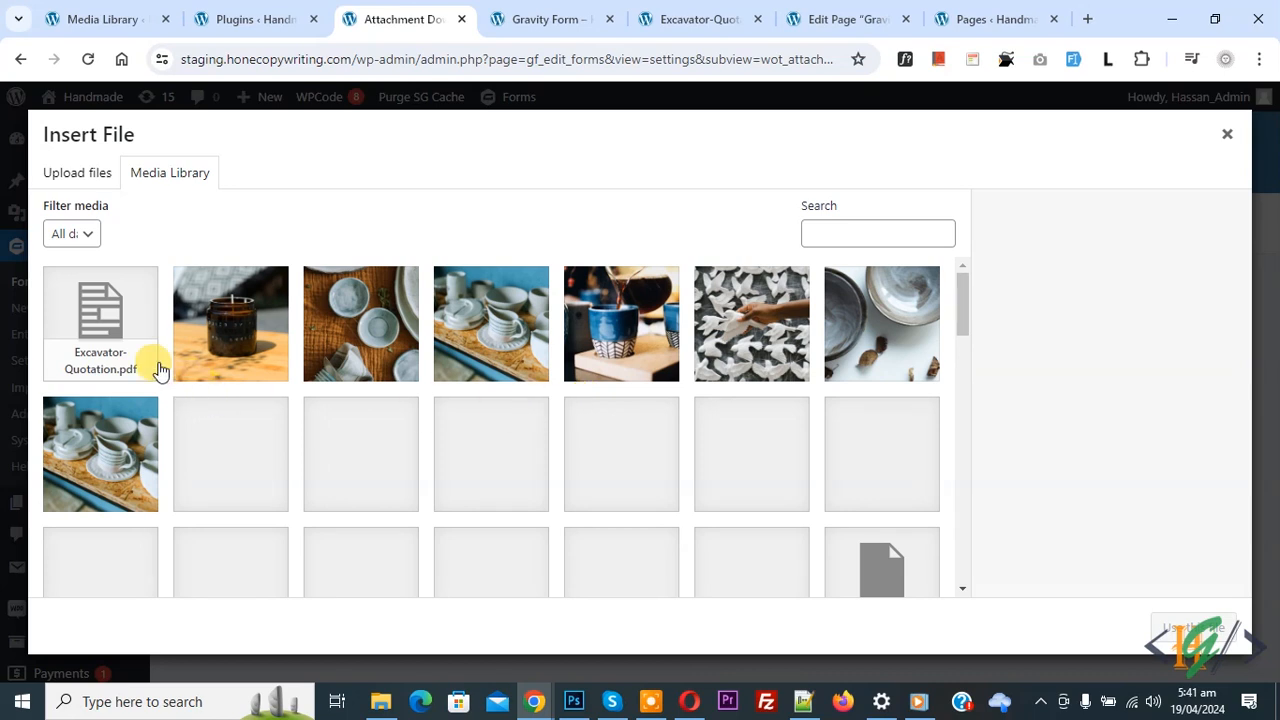
pyautogui.click(100, 324)
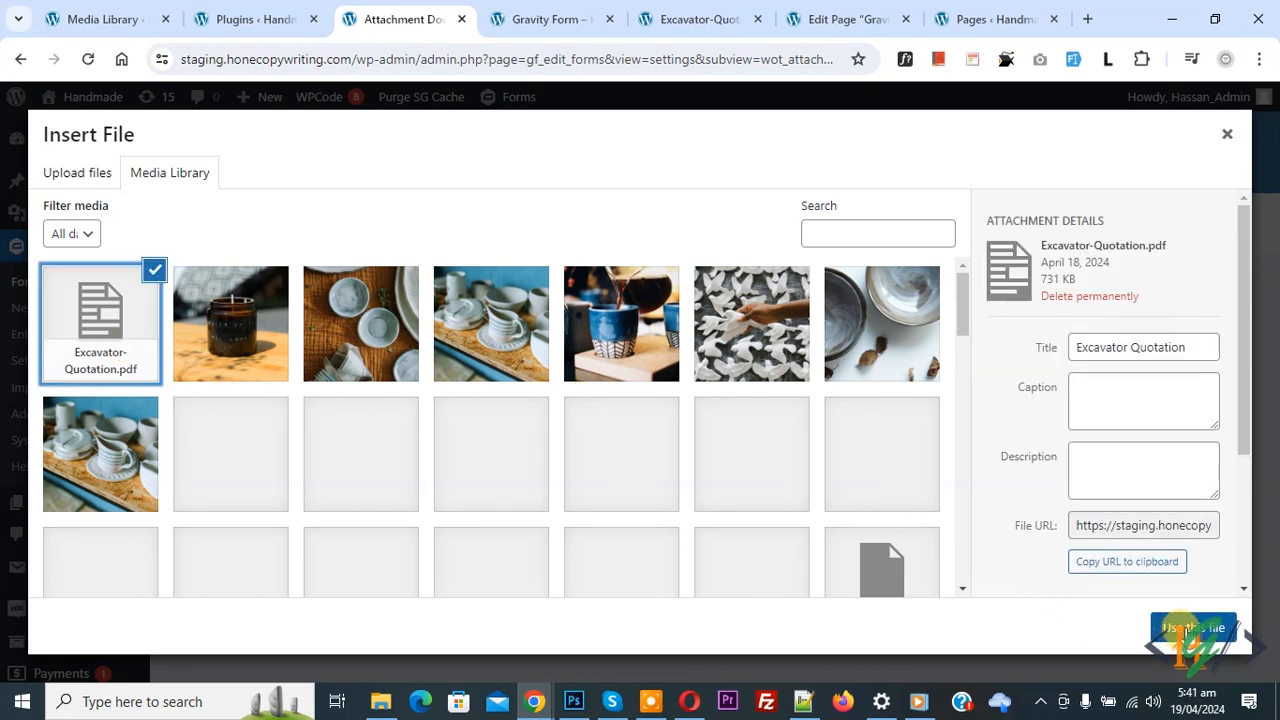
pyautogui.click(1192, 628)
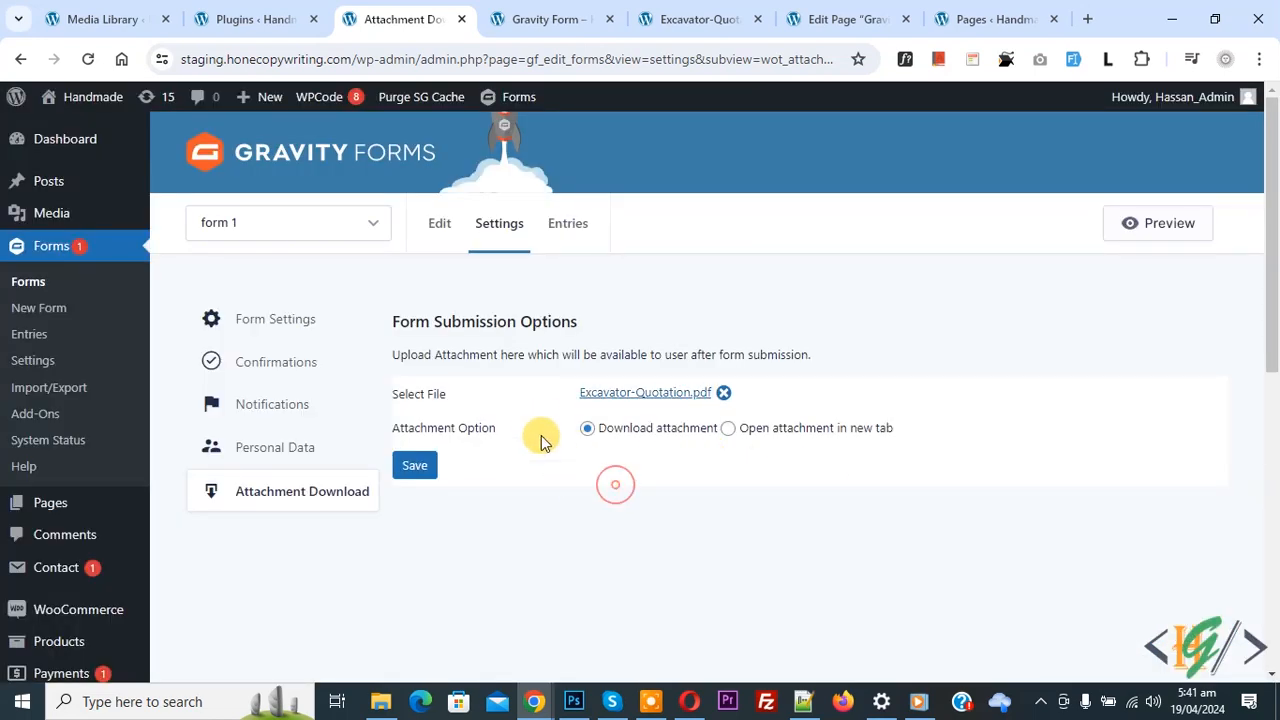
pyautogui.click(414, 464)
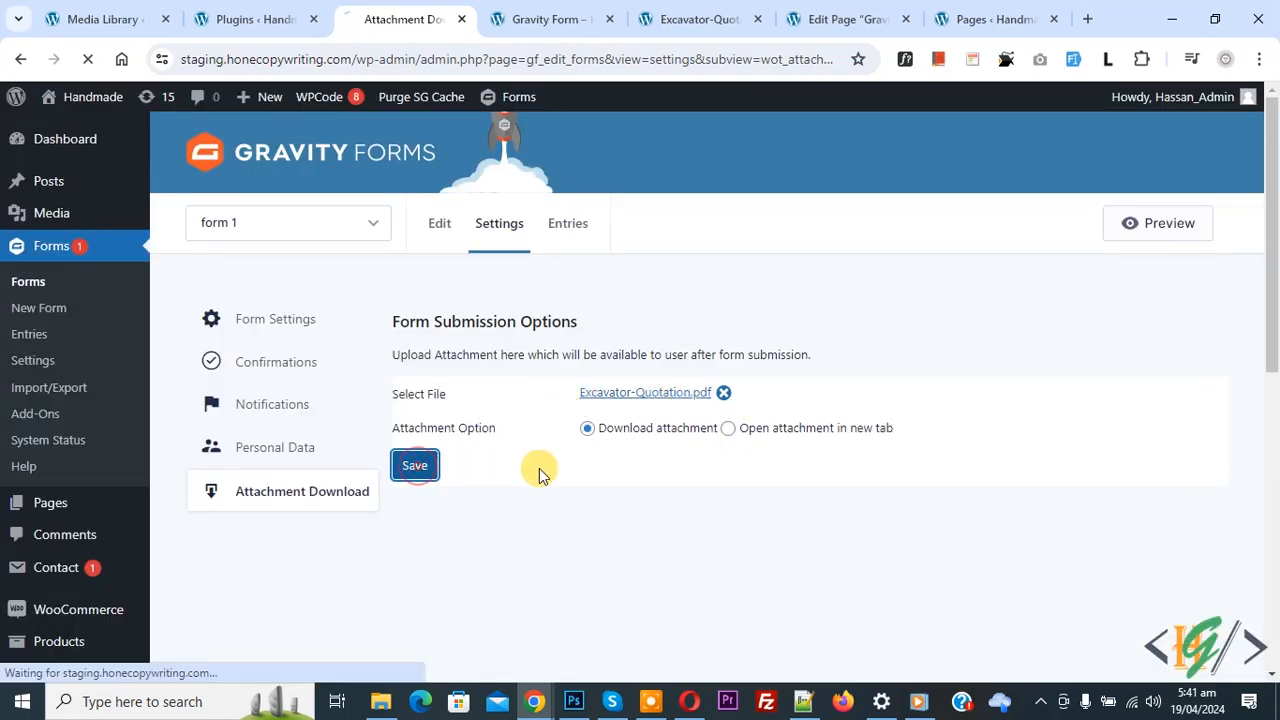
pyautogui.click(414, 464)
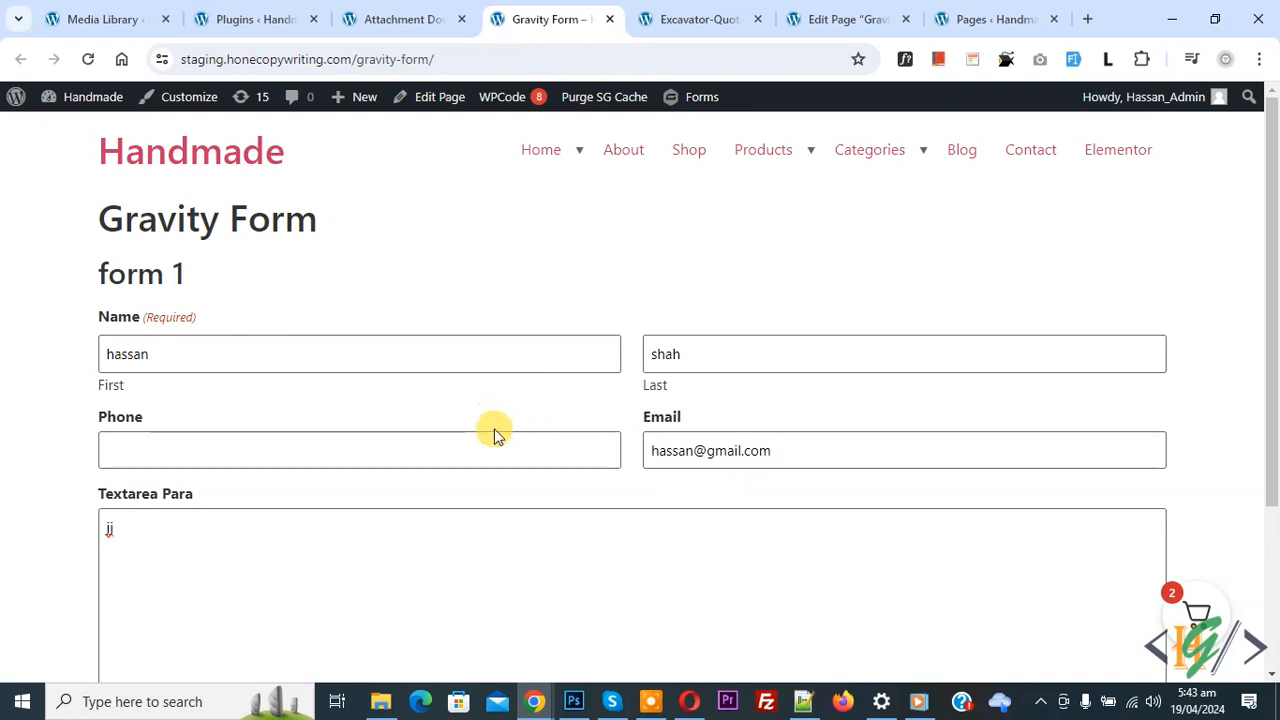
# - Submit the live form with the name and email already filled in
pyautogui.scroll(-3)
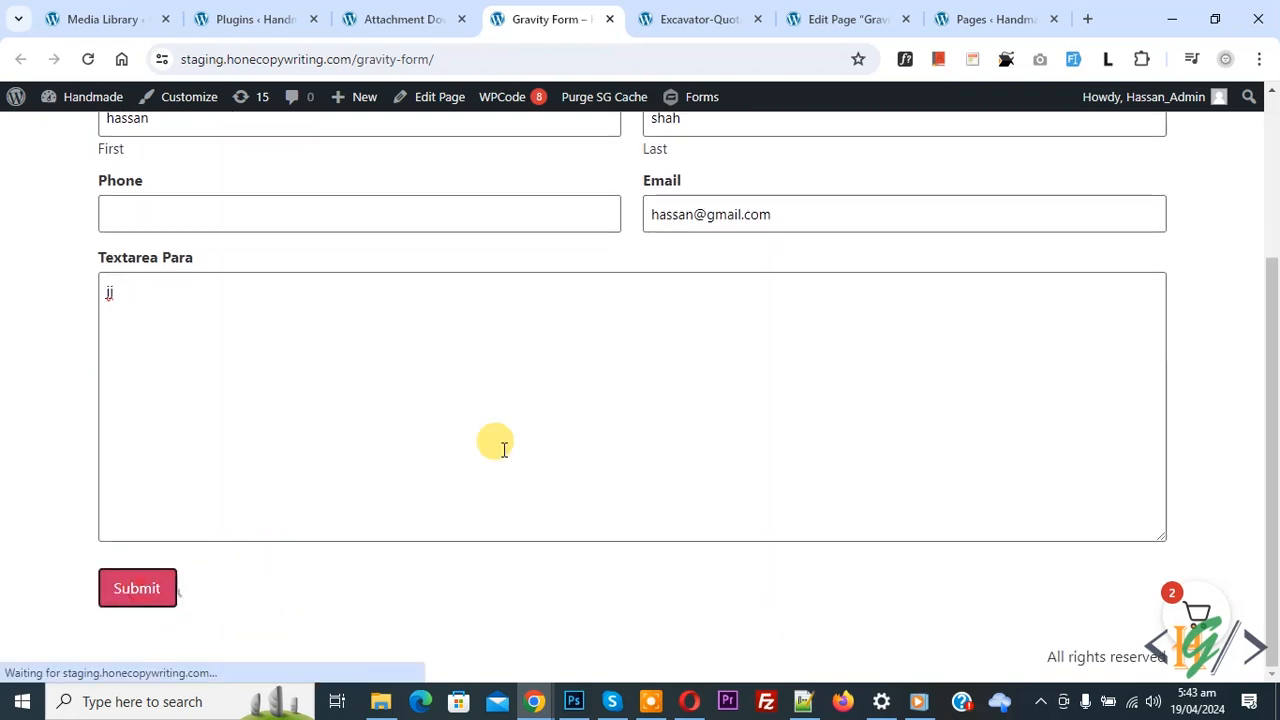
pyautogui.moveTo(634, 418)
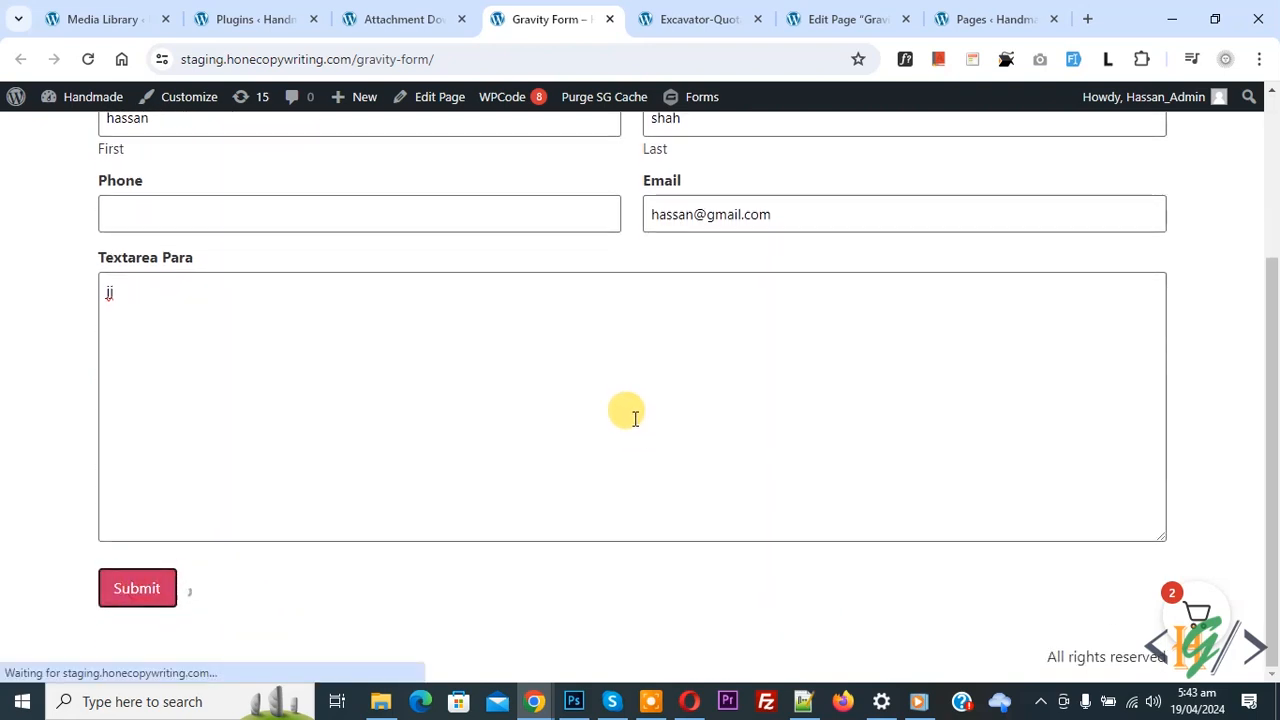
pyautogui.click(136, 588)
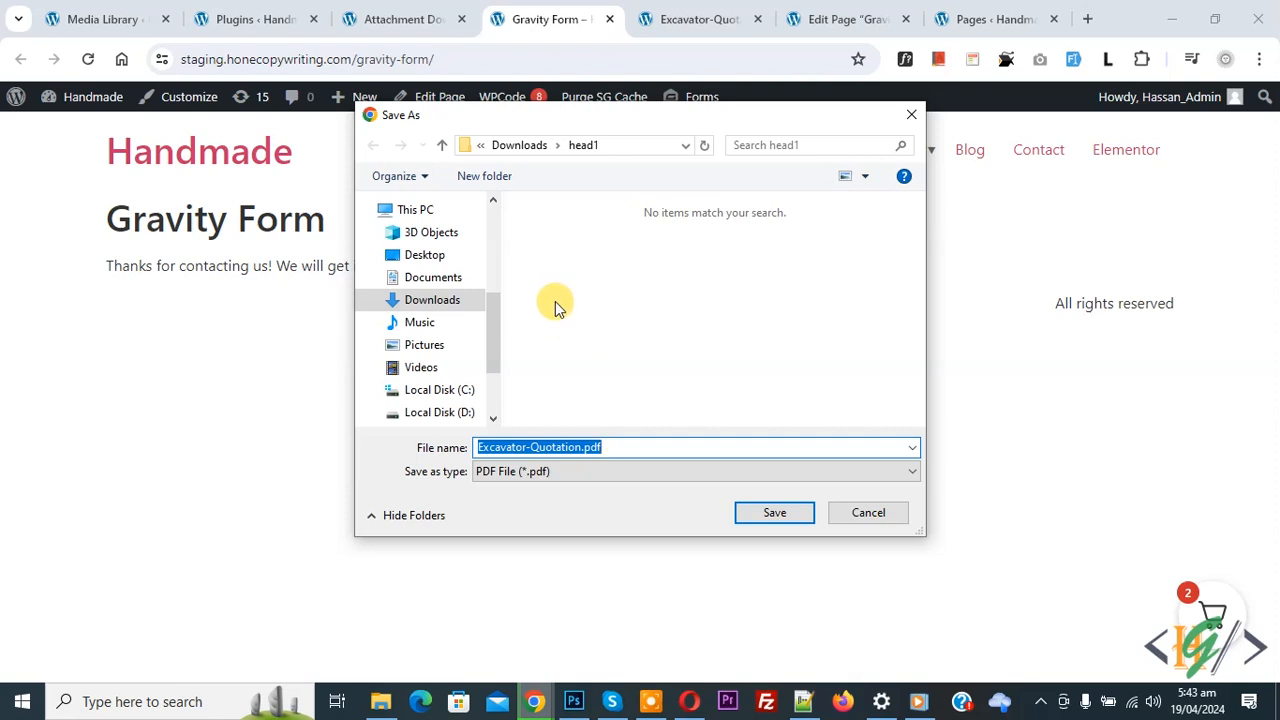
pyautogui.moveTo(444, 456)
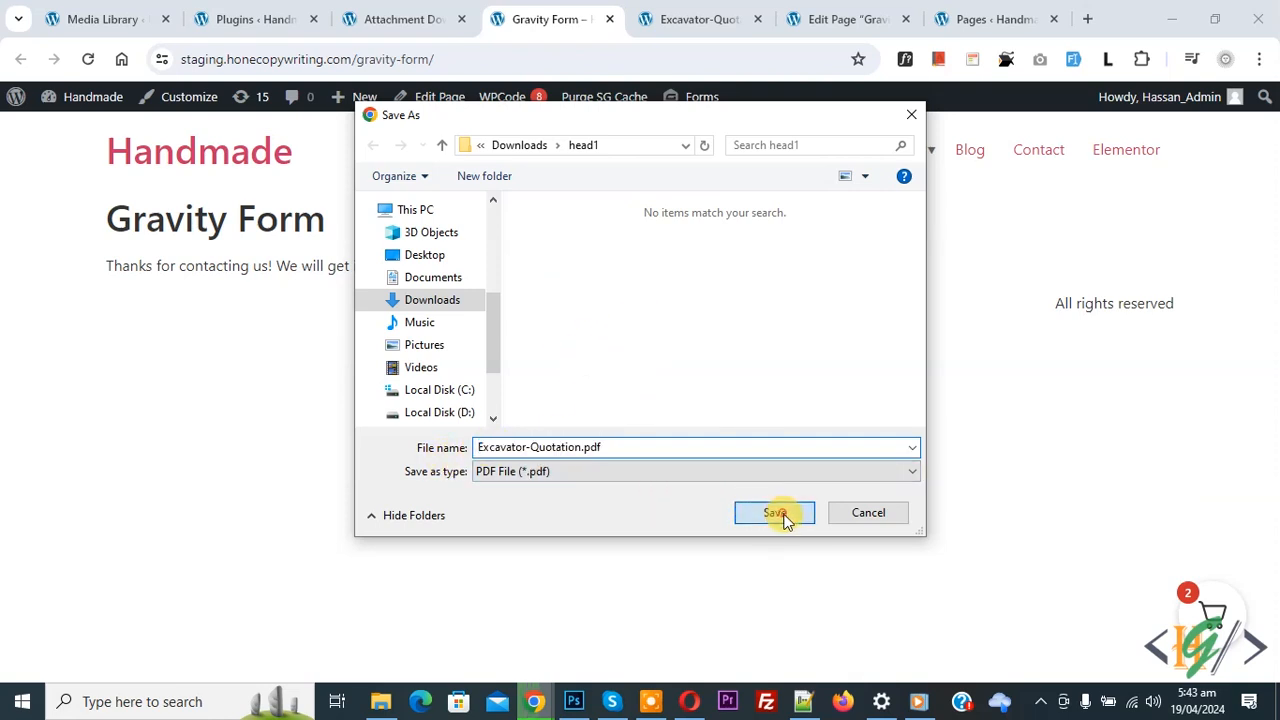
# - Save the downloaded Excavator-Quotation.pdf to Downloads and return to the Attachment Download settings
pyautogui.click(776, 512)
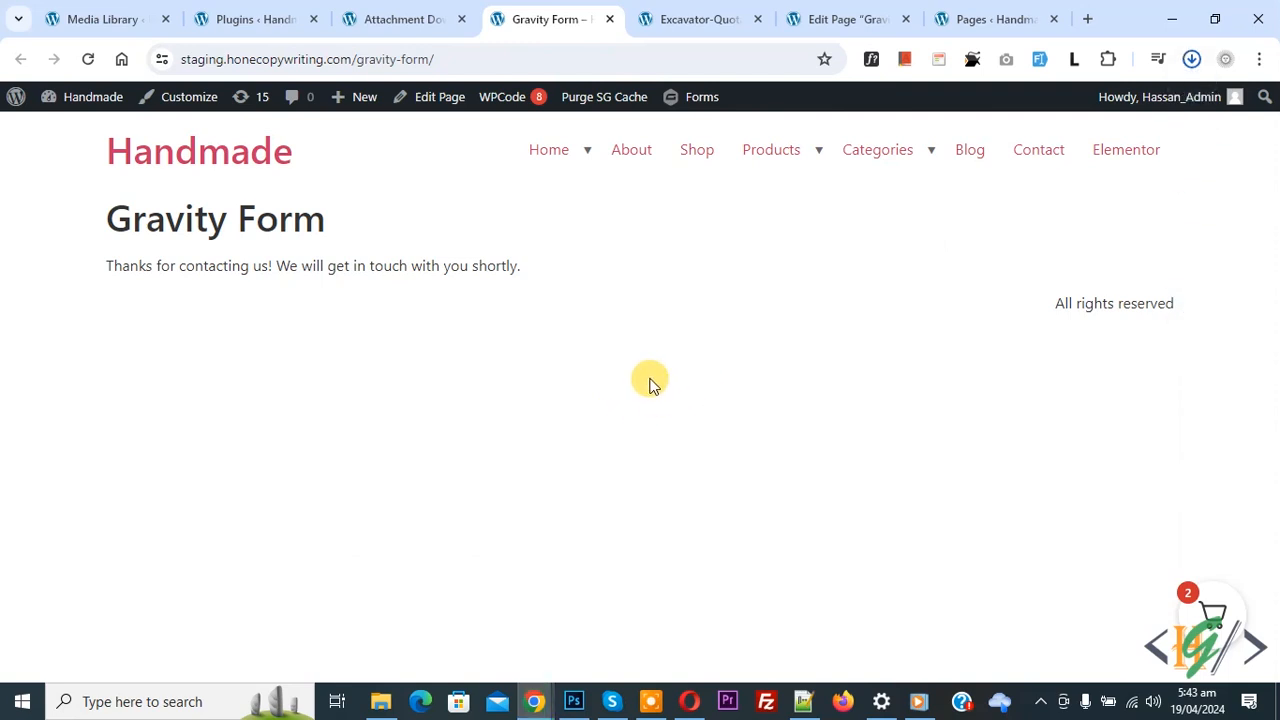
pyautogui.click(1190, 60)
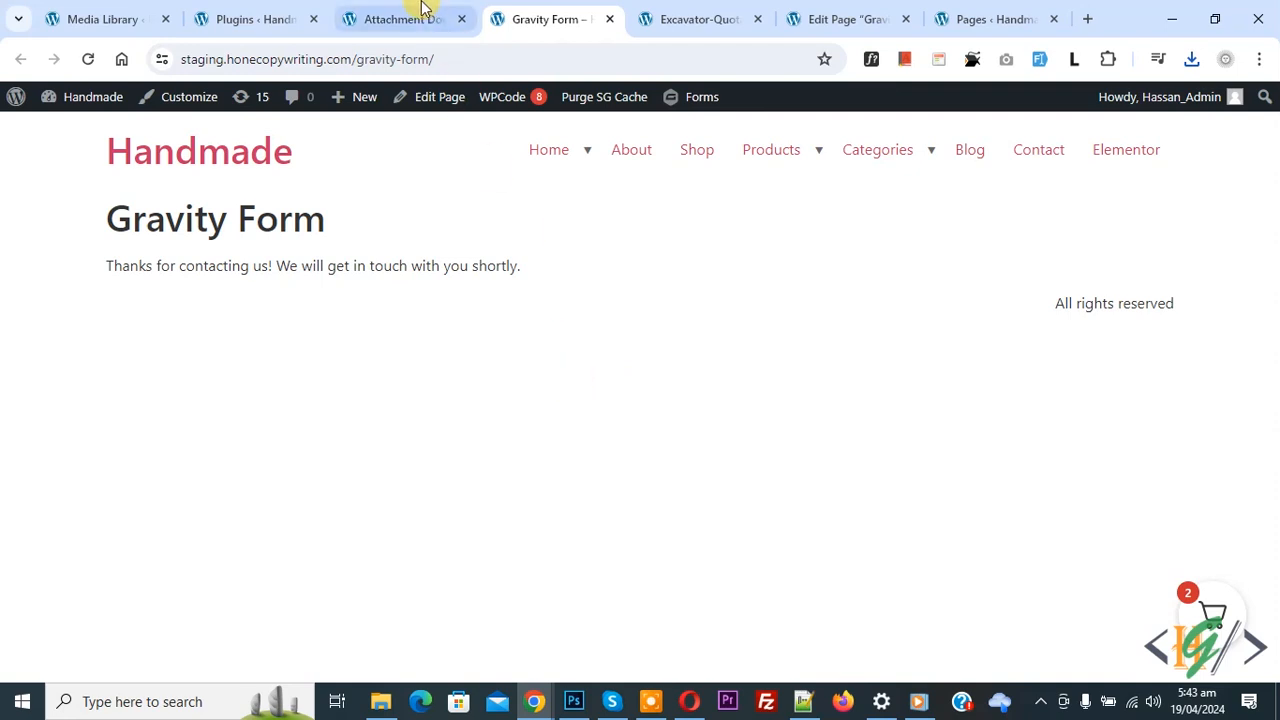
pyautogui.click(400, 20)
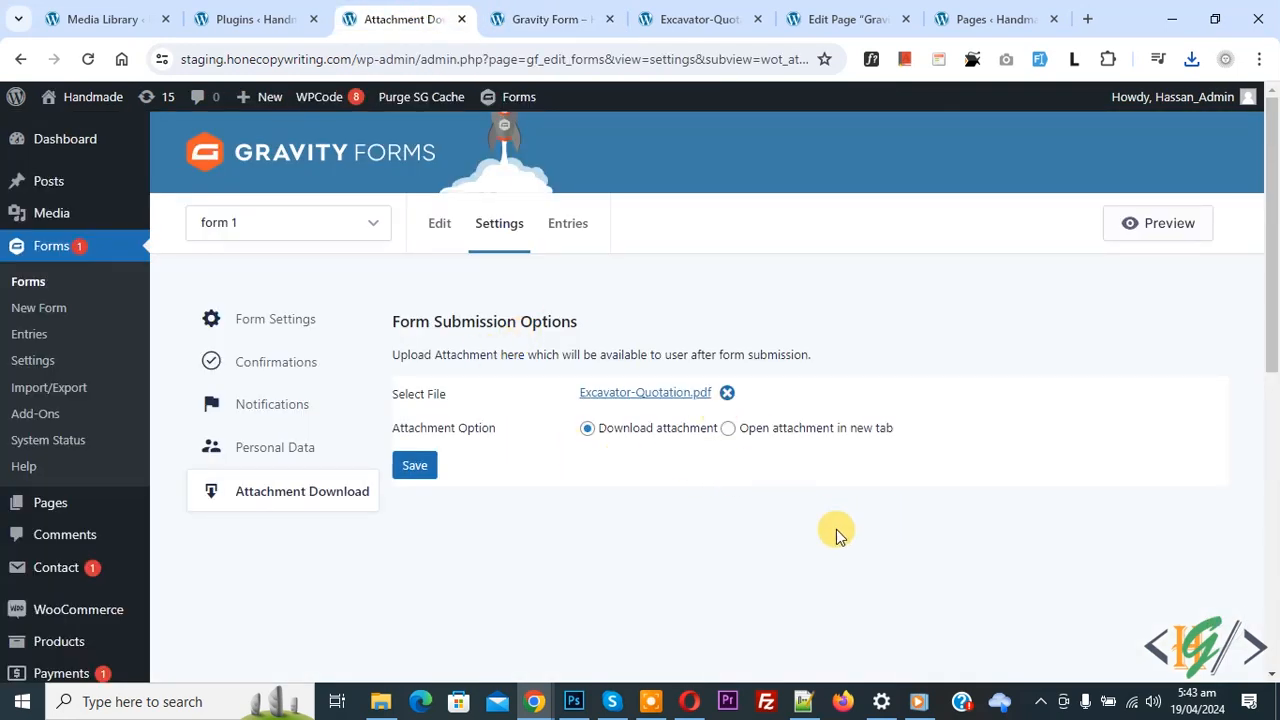